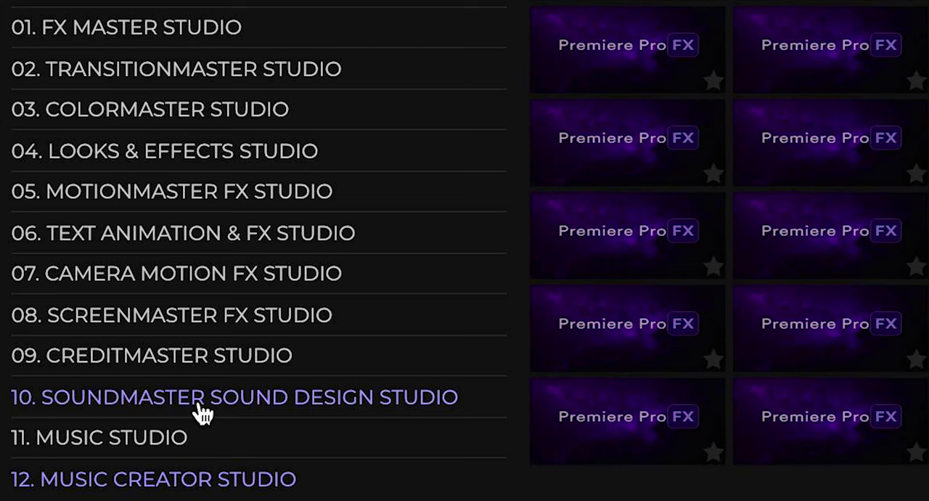
pyautogui.moveTo(171, 442)
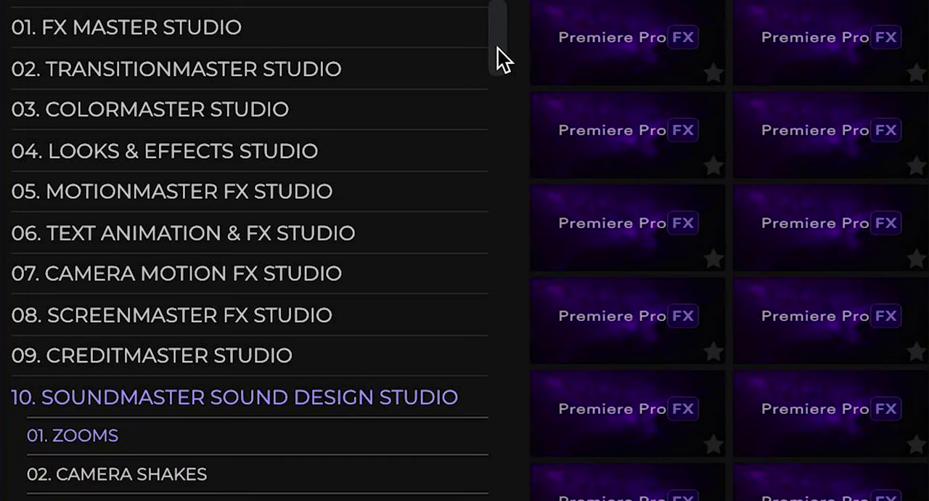
# Step: Scroll down through the SoundMaster Sound Design Studio transition sound categories
pyautogui.scroll(-3)
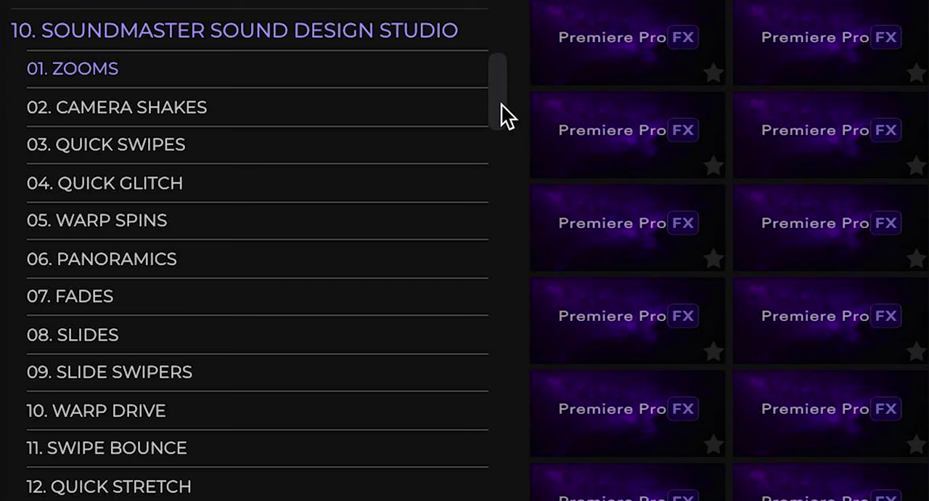
pyautogui.scroll(-3)
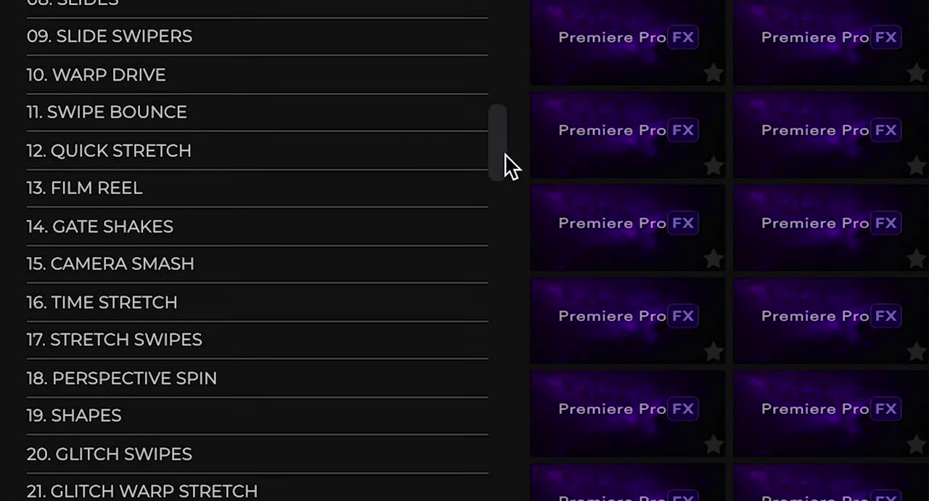
pyautogui.scroll(-3)
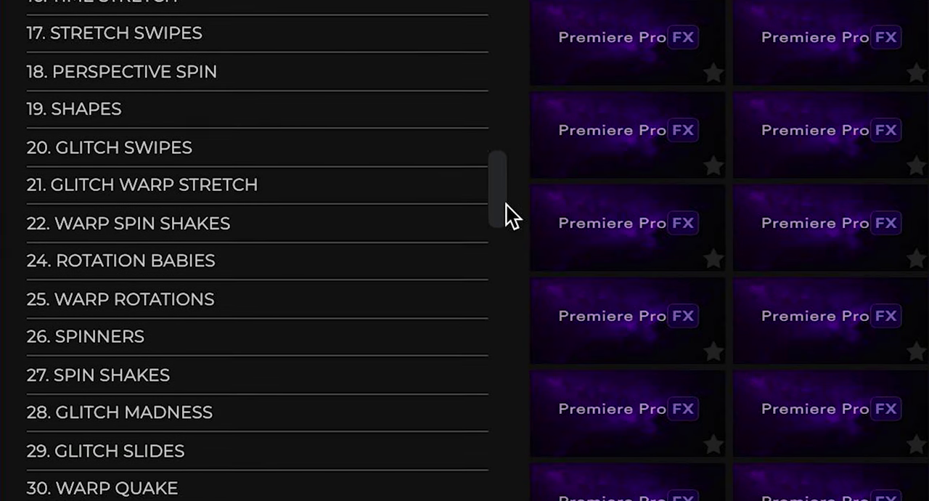
pyautogui.scroll(-3)
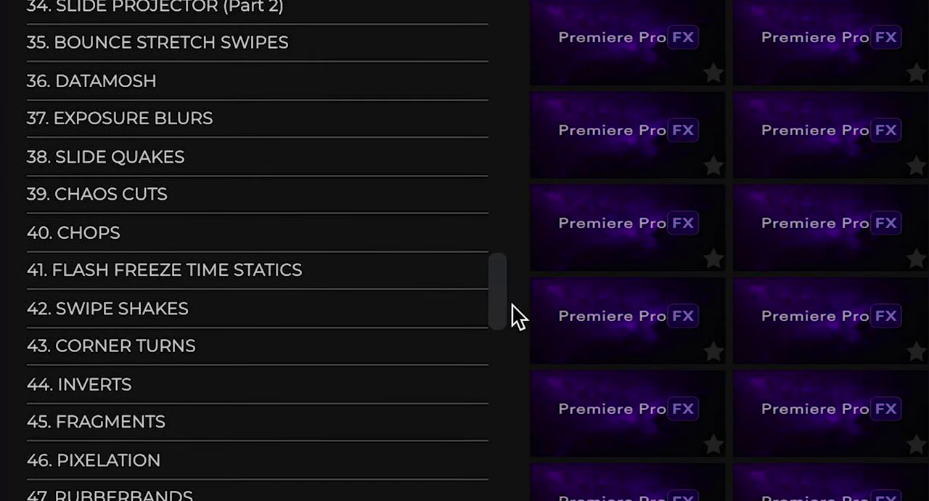
pyautogui.scroll(-3)
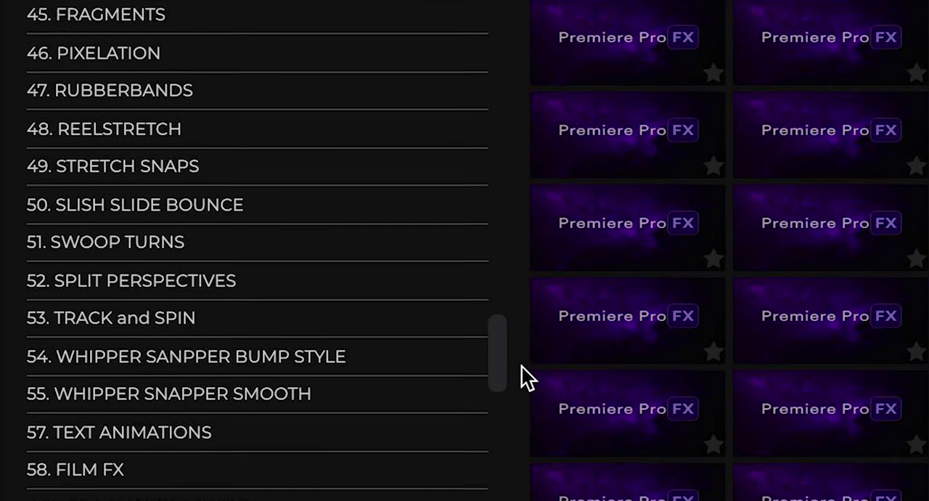
pyautogui.scroll(-3)
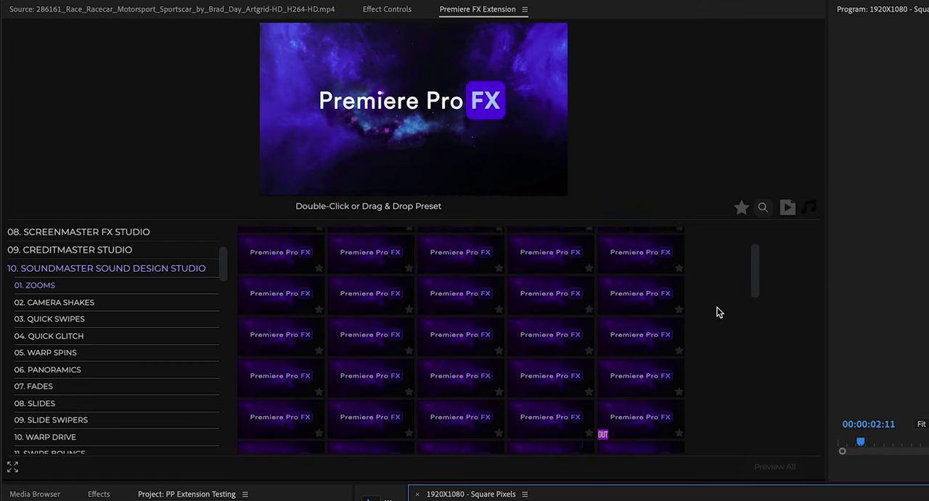
# Step: Browse the 01. Zooms preset thumbnails under SoundMaster Sound Design Studio
pyautogui.scroll(-3)
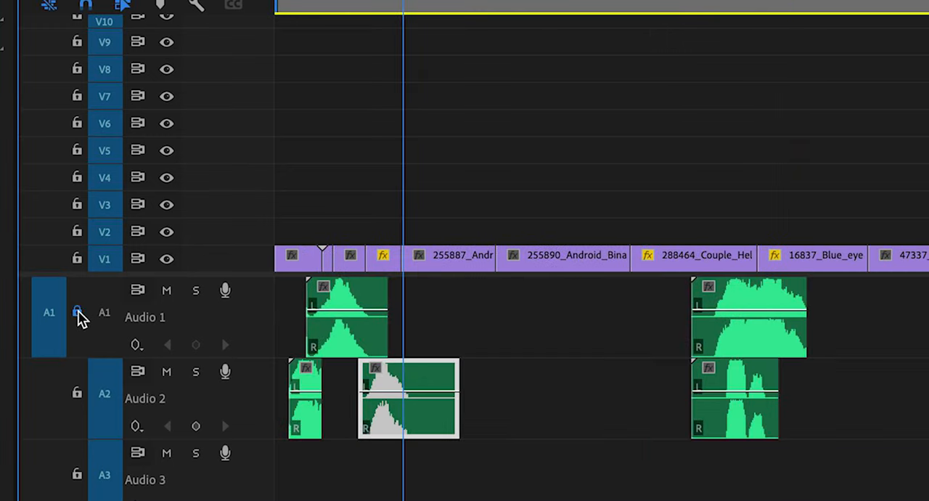
# Step: Toggle the A1 track header control beside the placed sound-effect clips
pyautogui.click(77, 312)
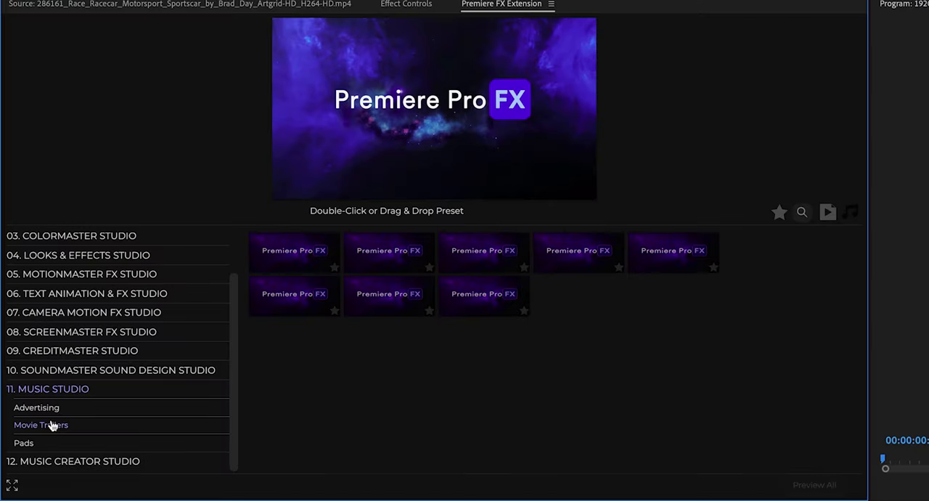
# Step: Browse the Pads presets, then show the seven Movie Trailers presets in Music Studio
pyautogui.click(24, 443)
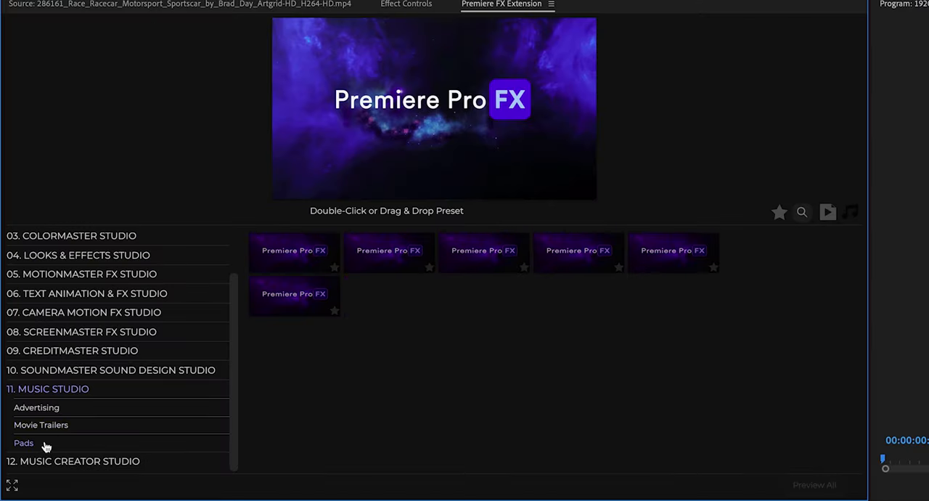
pyautogui.click(41, 424)
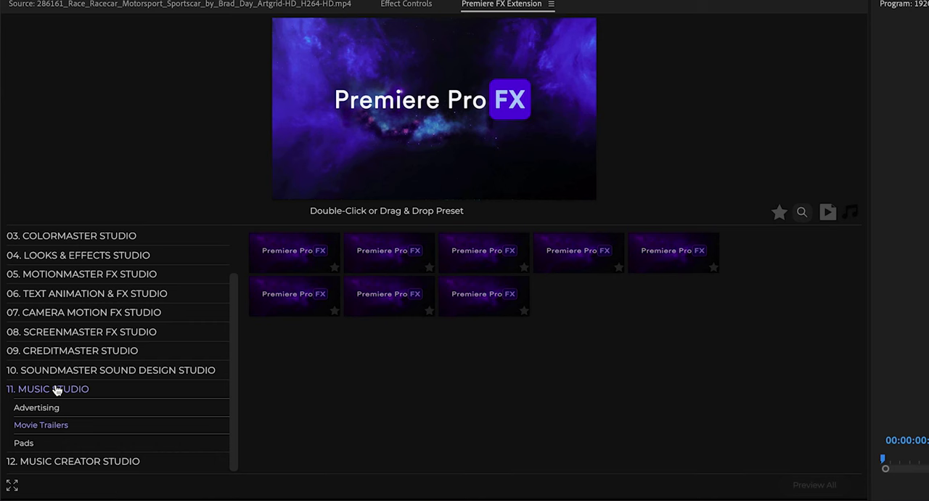
# Step: Add Epic World trailer elements from Music Creator Studio, then show the Advertising presets
pyautogui.scroll(-3)
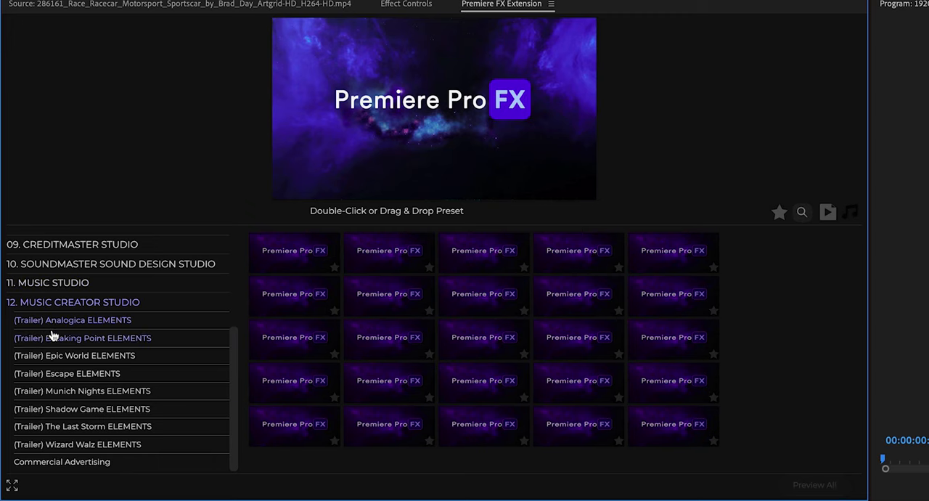
pyautogui.click(75, 354)
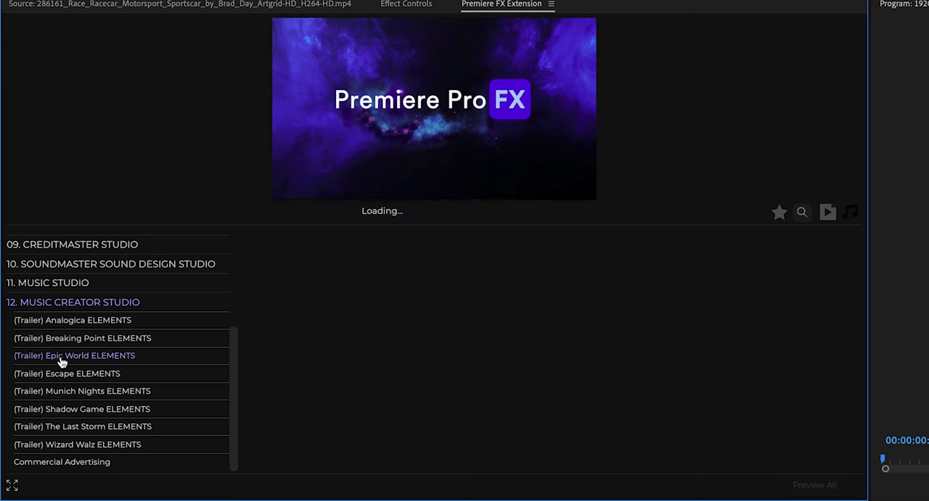
pyautogui.click(81, 337)
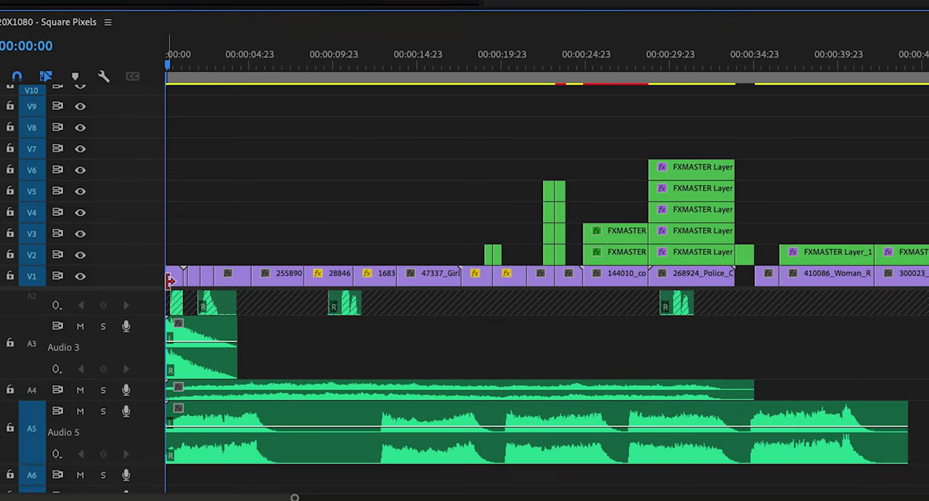
pyautogui.click(173, 65)
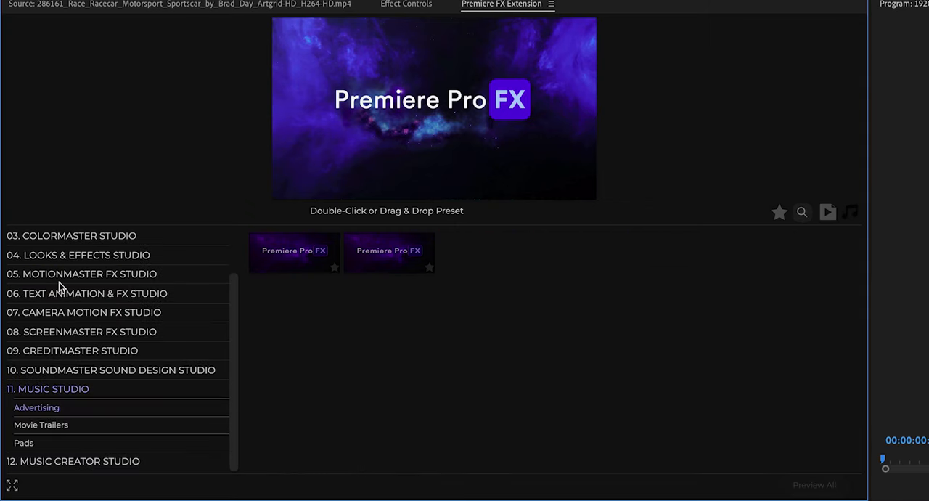
# Step: Switch to Movie Trailers and preview the (TRAILER) WIZARD WALTZ MASTER score
pyautogui.click(40, 424)
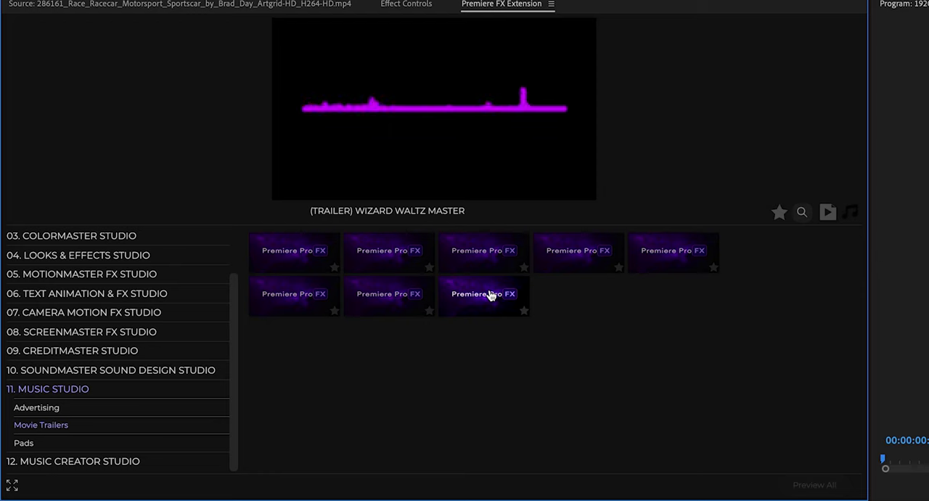
pyautogui.click(483, 293)
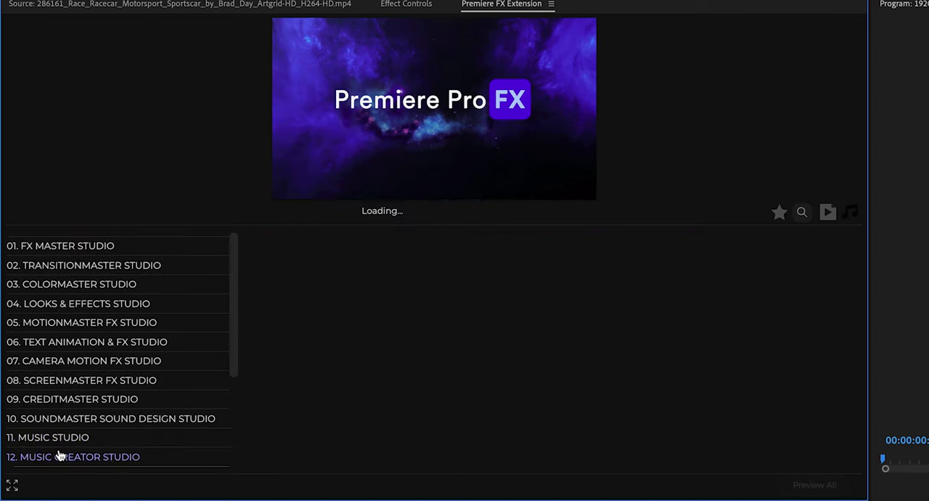
# Step: Add the Wizard Waltz Celesta stem from Music Creator Studio to the sequence
pyautogui.click(79, 456)
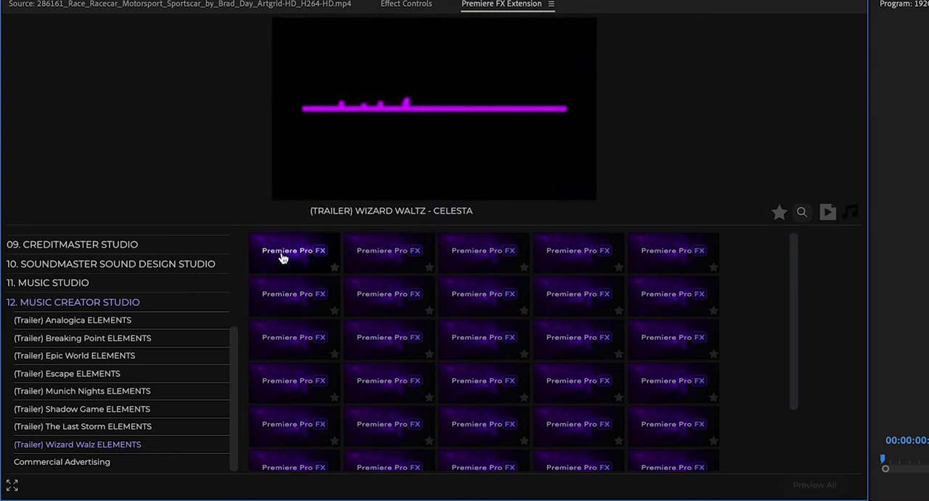
pyautogui.doubleClick(293, 250)
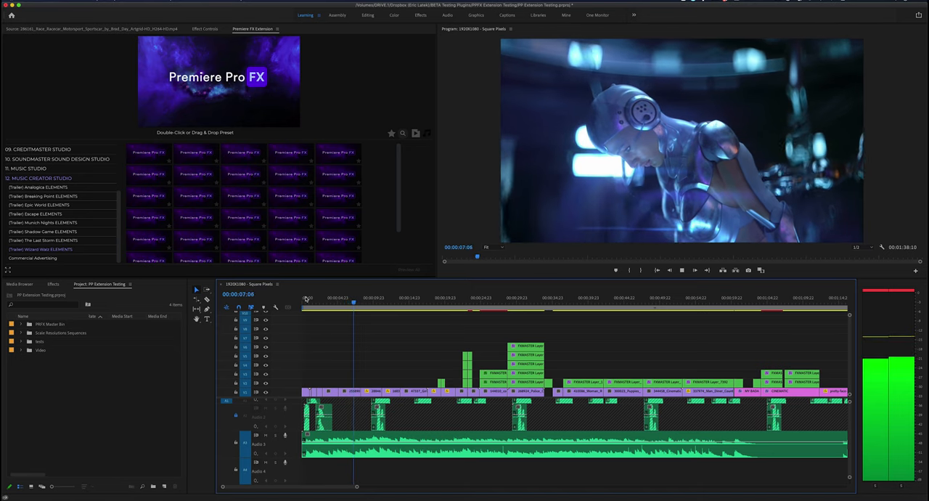
# Step: Play the sequence in the Program Monitor with all added audio layers
pyautogui.click(360, 301)
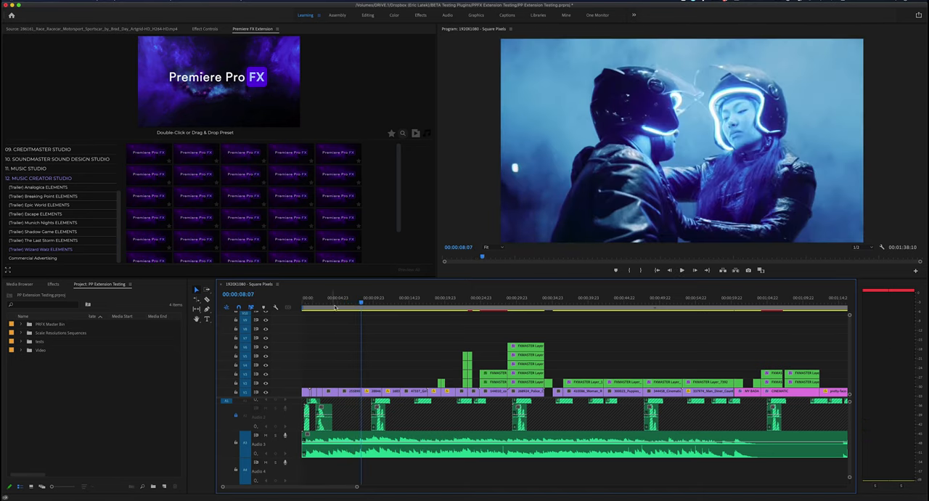